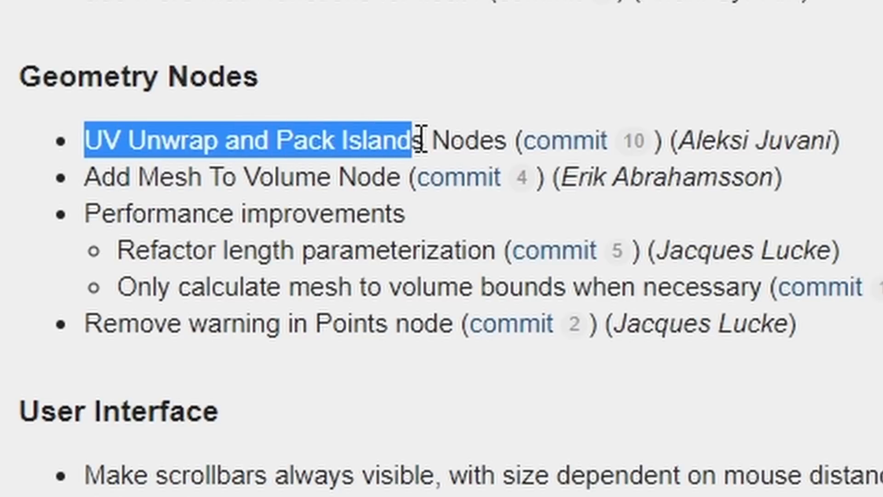
Highlight the Mesh To Volume release-note entry, then switch from Chrome to Blender
{"action": "left_click", "coordinate": [417, 139]}
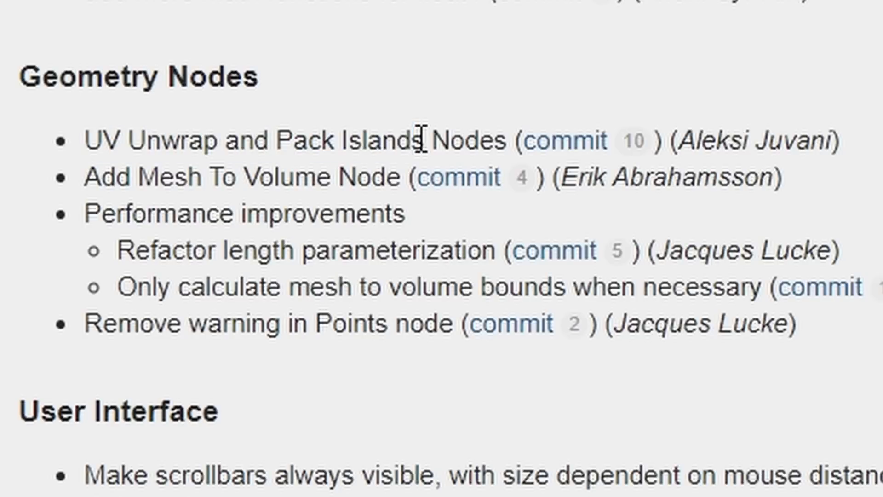
{"action": "left_click_drag", "start_coordinate": [160, 177], "coordinate": [360, 177]}
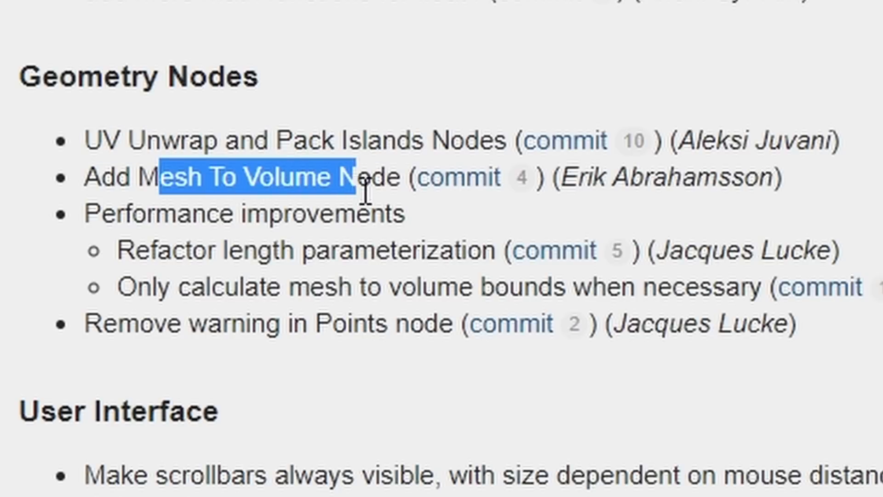
{"action": "left_click", "coordinate": [59, 9]}
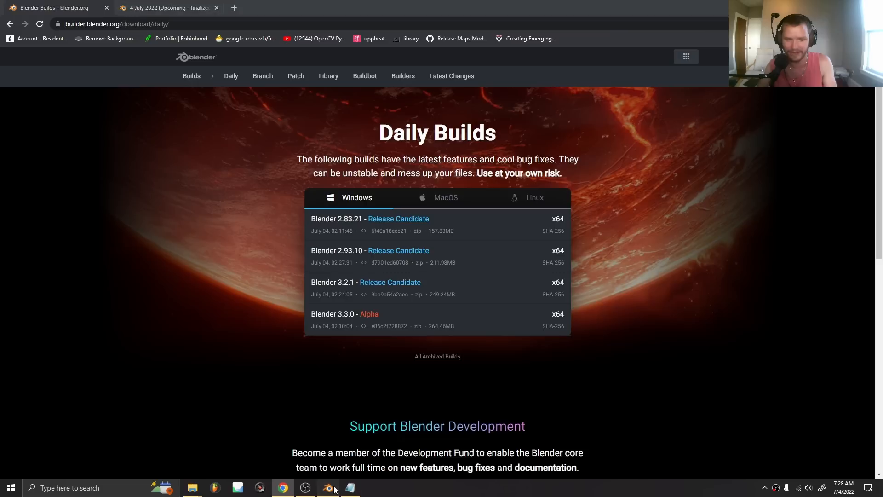
{"action": "left_click", "coordinate": [327, 487]}
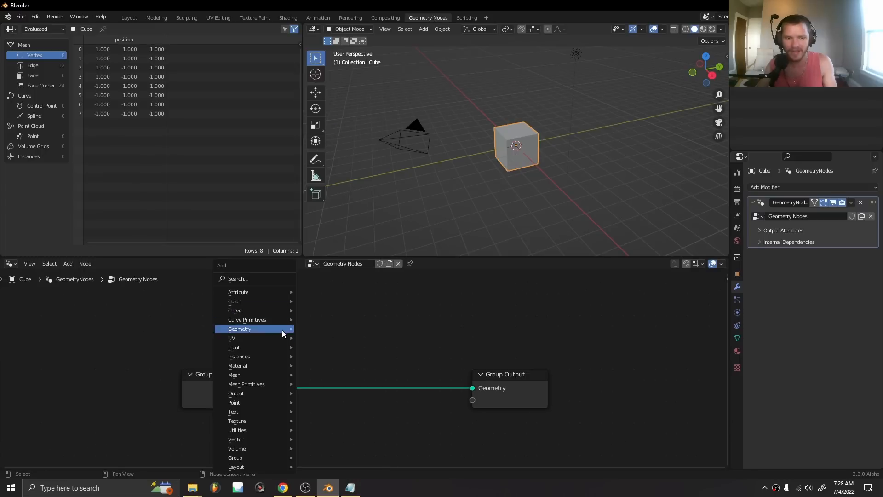
{"action": "mouse_move", "coordinate": [249, 338]}
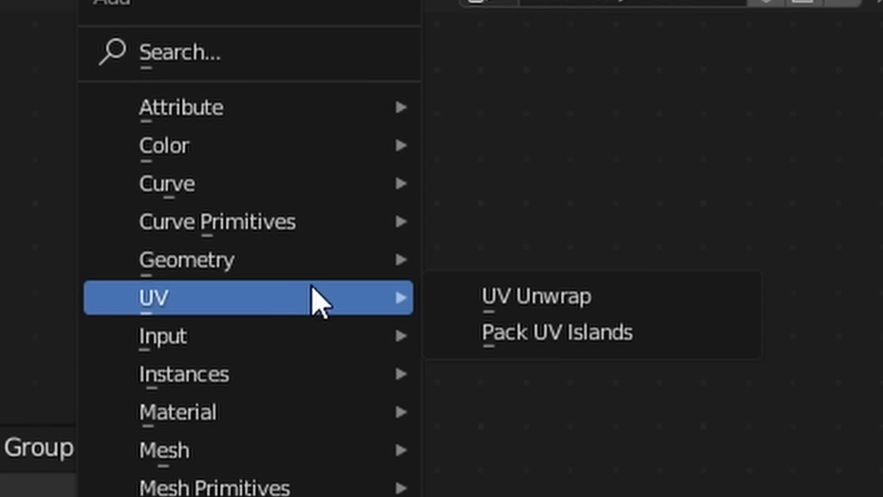
Add a UV Unwrap node, then place a Pack UV Islands node beside it
{"action": "left_click", "coordinate": [535, 298]}
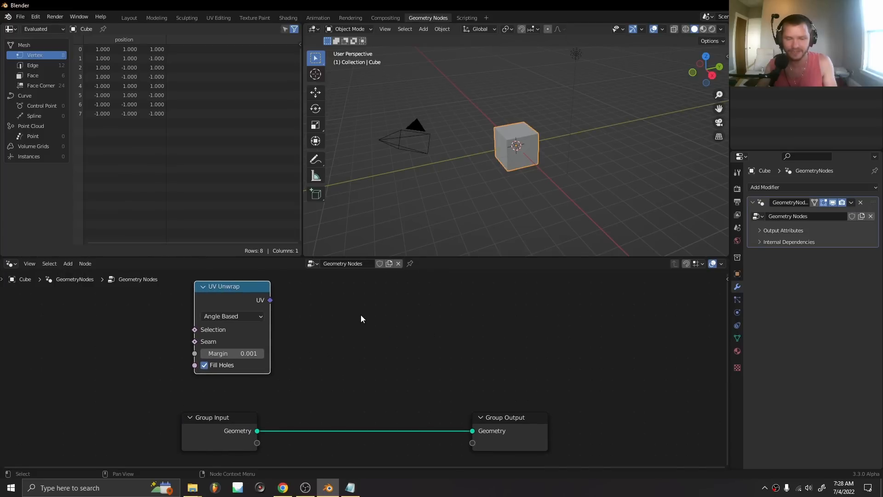
{"action": "mouse_move", "coordinate": [363, 314]}
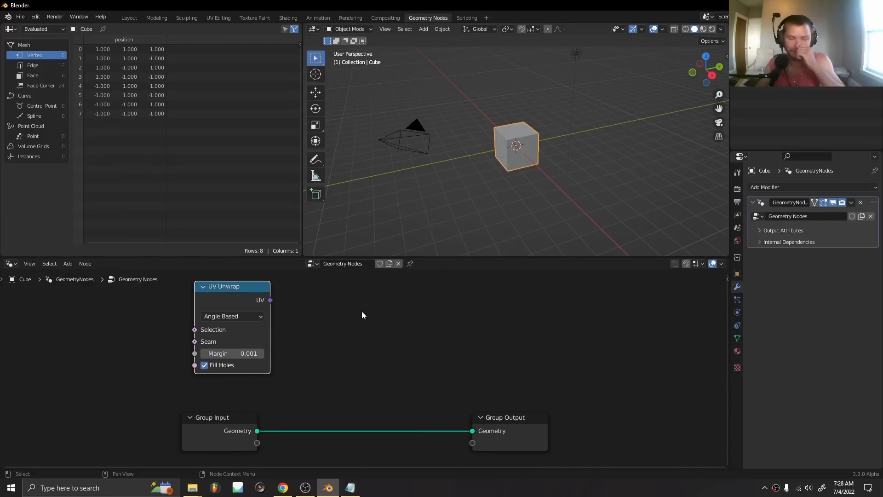
{"action": "mouse_move", "coordinate": [331, 312]}
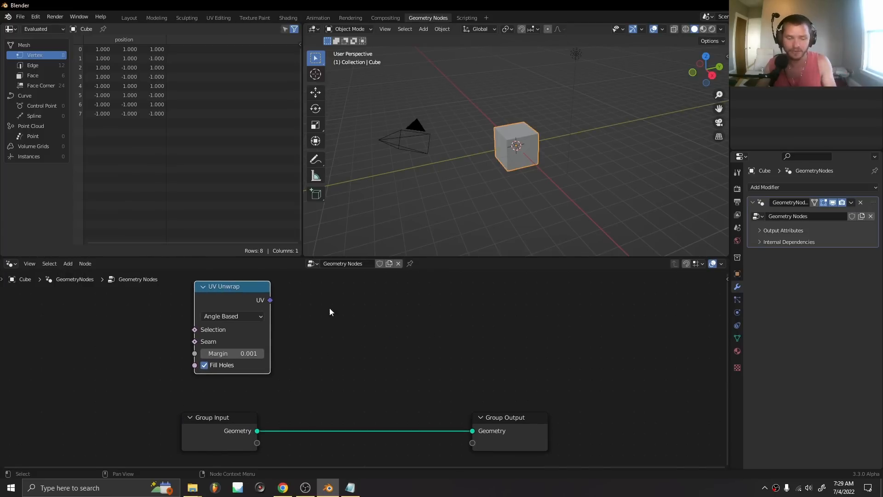
{"action": "left_click", "coordinate": [68, 263]}
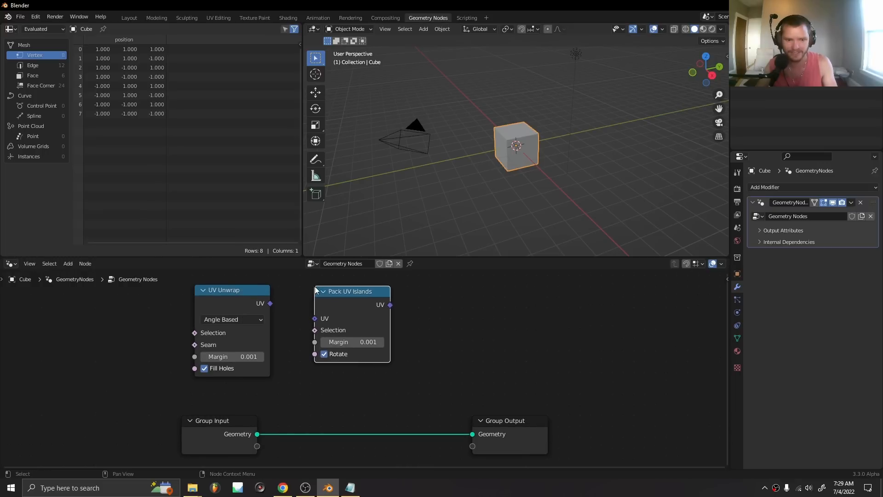
{"action": "left_click_drag", "start_coordinate": [269, 302], "coordinate": [314, 319]}
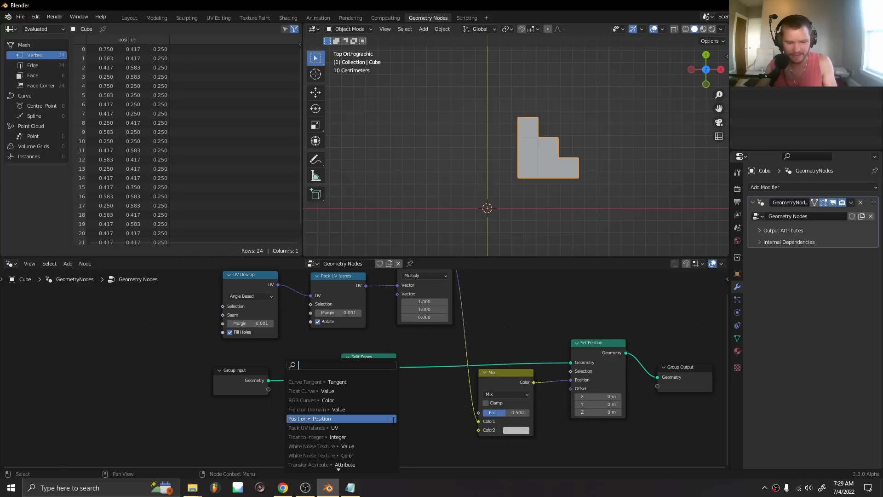
Add a Position node and adjust the Mix Fac to blend the cube shape with its UV layout
{"action": "left_click", "coordinate": [322, 417]}
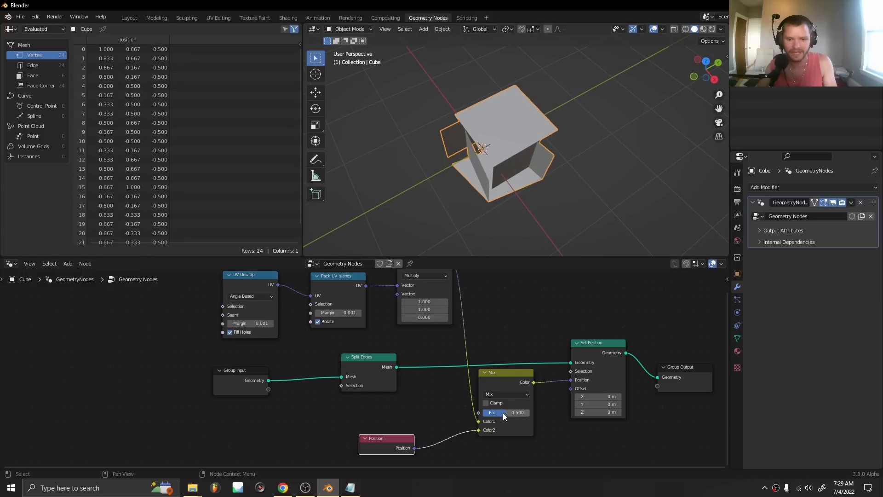
{"action": "left_click_drag", "start_coordinate": [504, 412], "coordinate": [490, 412]}
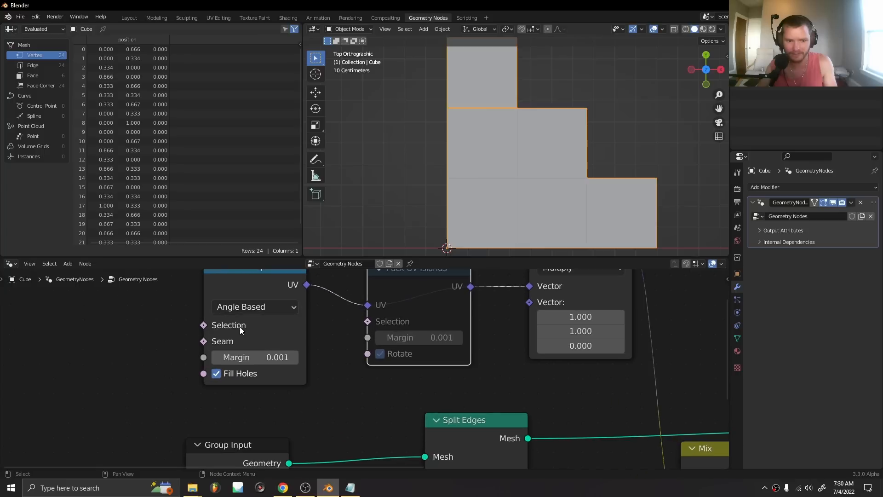
{"action": "mouse_move", "coordinate": [216, 350]}
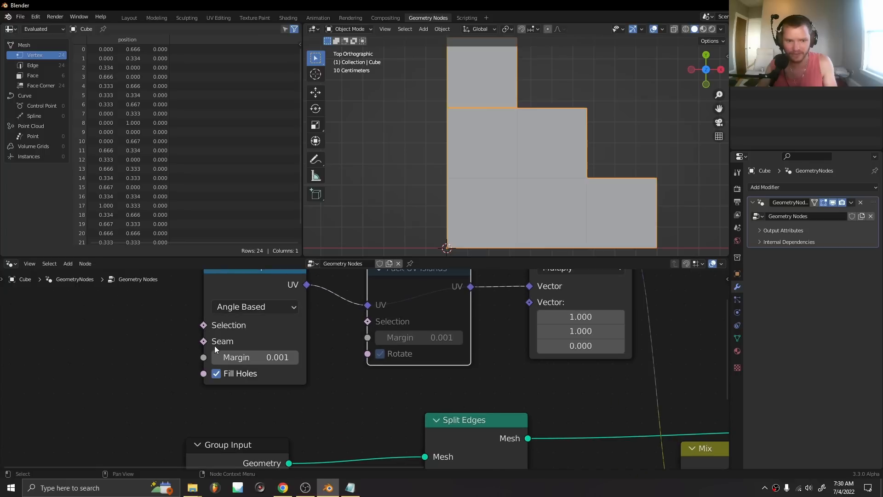
{"action": "mouse_move", "coordinate": [261, 309]}
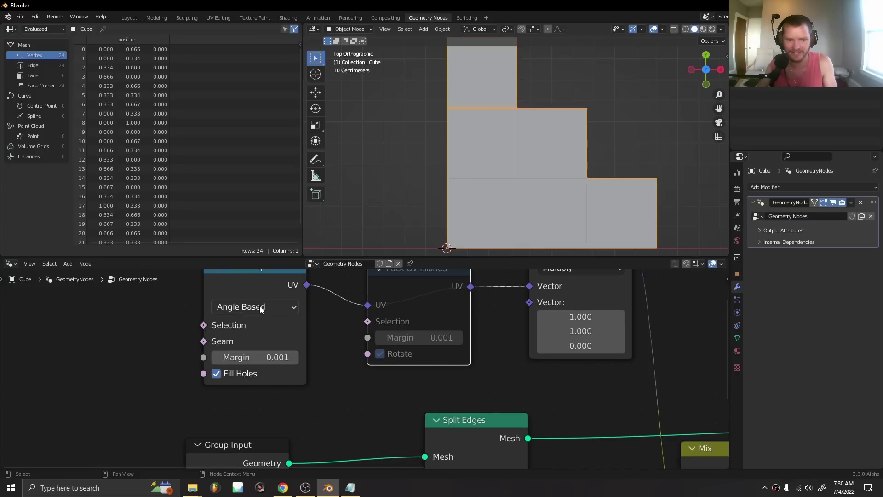
Raise the UV Unwrap margin to 0.191 and keep the Angle Based method
{"action": "left_click_drag", "start_coordinate": [254, 357], "coordinate": [276, 357]}
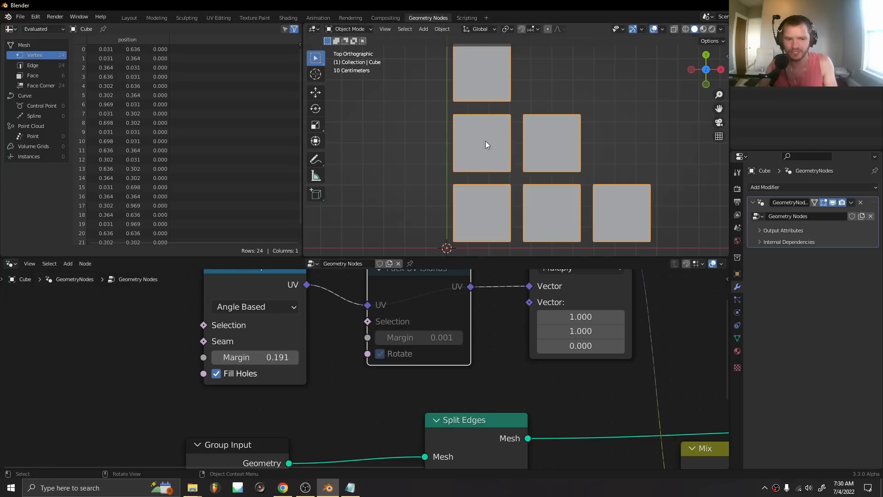
{"action": "left_click", "coordinate": [255, 307]}
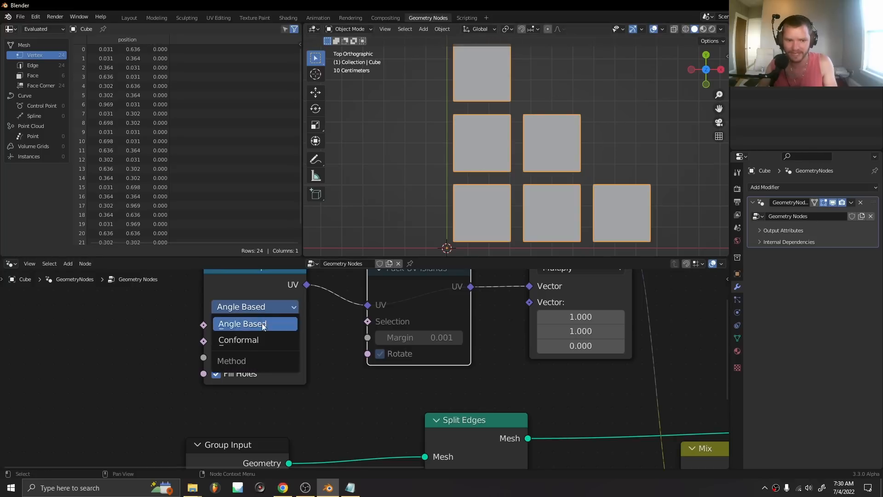
{"action": "left_click", "coordinate": [238, 340]}
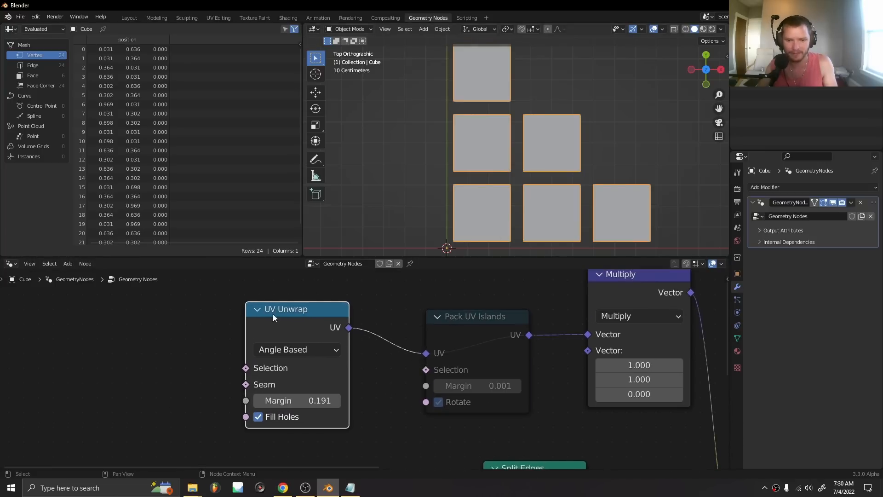
Unmute Pack UV Islands and raise its margin from 0.001 to 0.041
{"action": "left_click", "coordinate": [476, 316]}
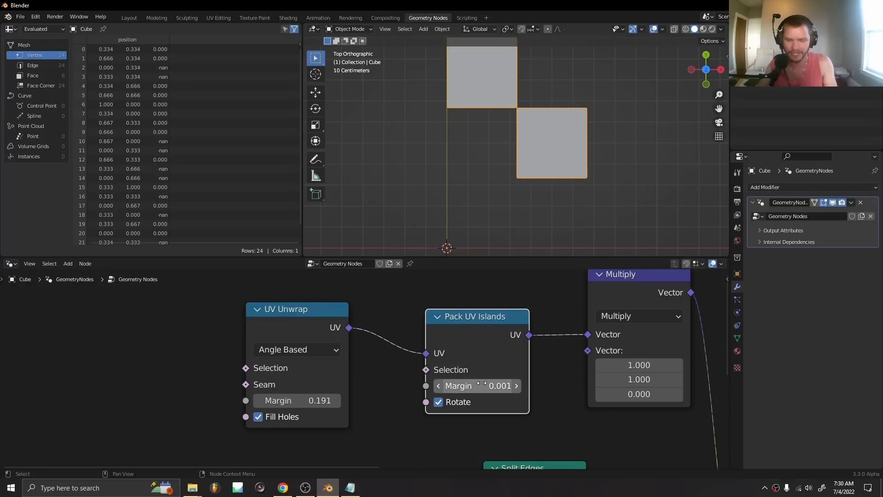
{"action": "left_click_drag", "start_coordinate": [478, 385], "coordinate": [484, 385]}
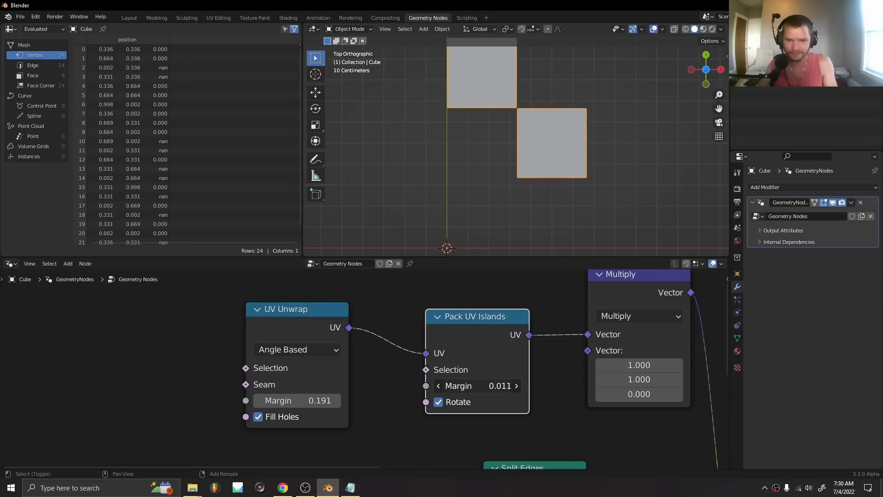
{"action": "left_click_drag", "start_coordinate": [499, 385], "coordinate": [516, 385]}
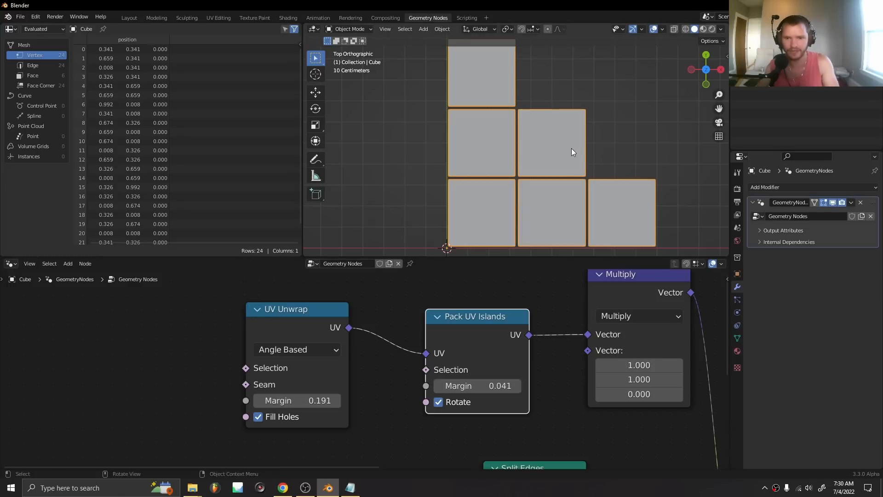
{"action": "mouse_move", "coordinate": [553, 160]}
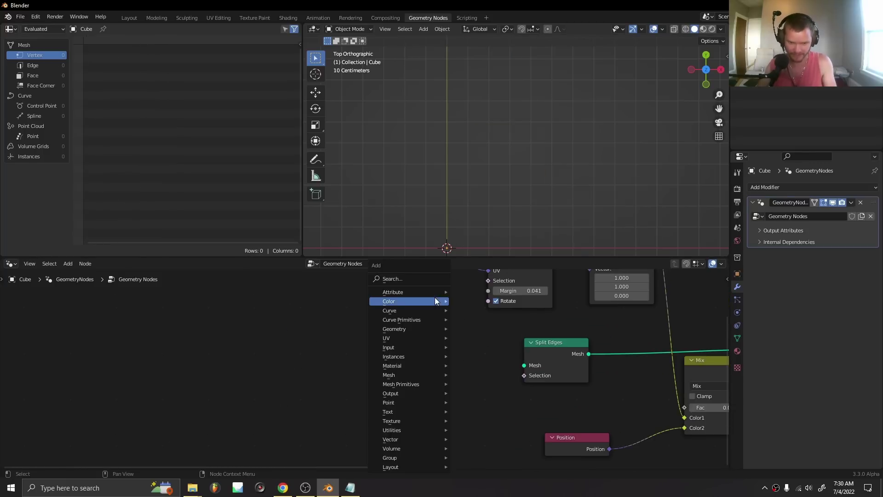
Add a Cone node, lower the unwrap margin to 0.061 and adjust its side segments
{"action": "type", "text": "cone"}
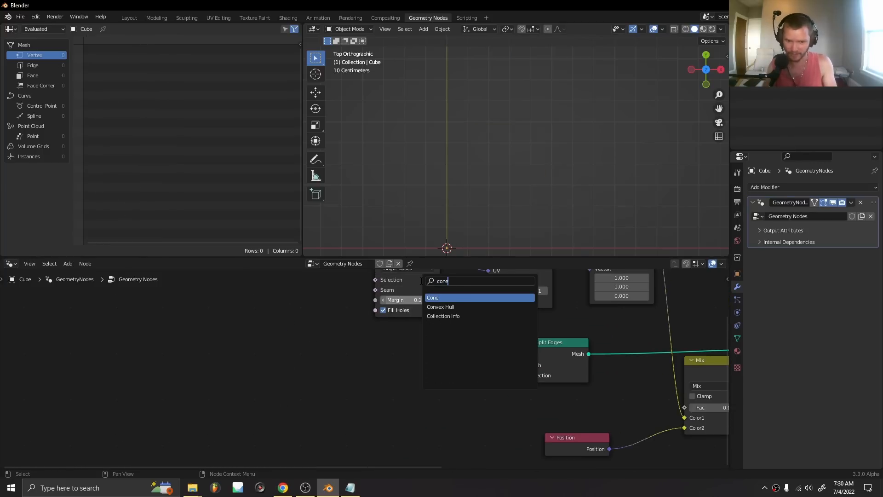
{"action": "left_click", "coordinate": [433, 298]}
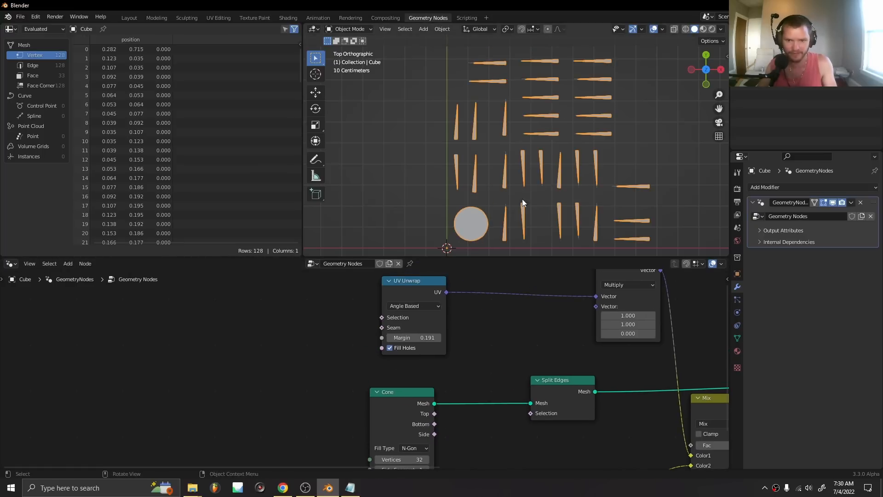
{"action": "left_click_drag", "start_coordinate": [411, 338], "coordinate": [428, 337]}
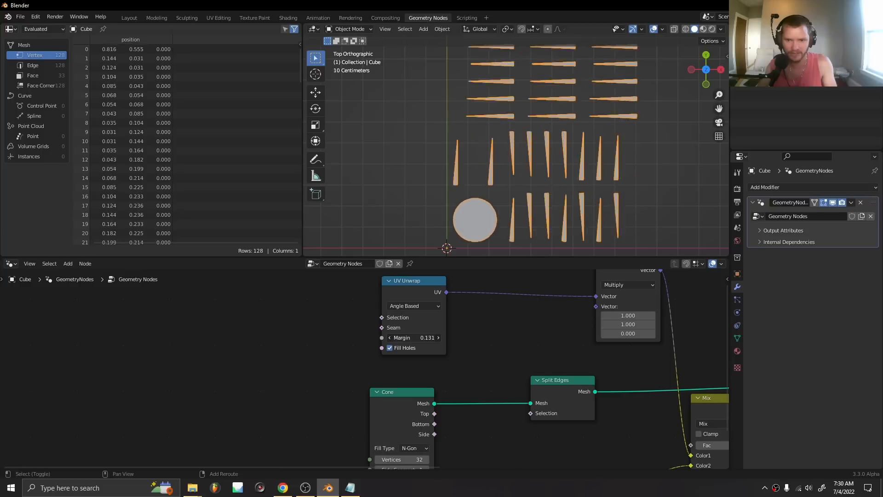
{"action": "left_click_drag", "start_coordinate": [427, 337], "coordinate": [395, 337]}
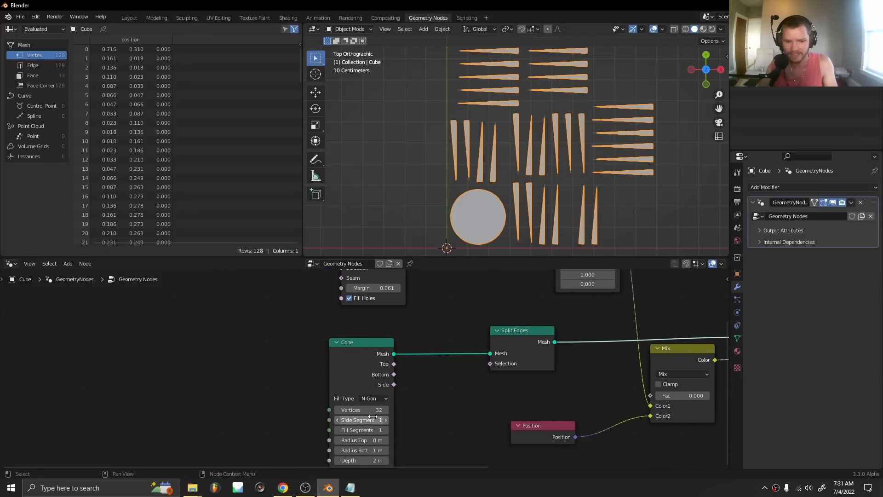
{"action": "left_click_drag", "start_coordinate": [361, 409], "coordinate": [372, 409]}
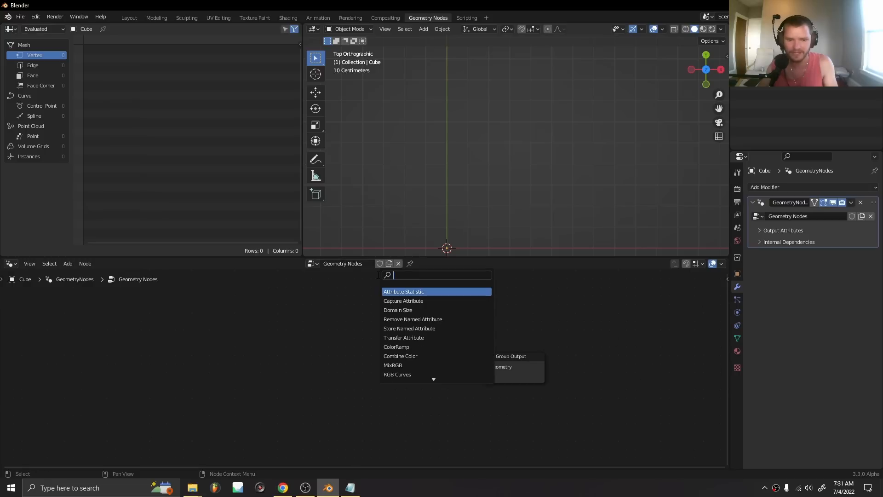
Add a UV Sphere node and feed its mesh into the Group Output geometry
{"action": "type", "text": "cube"}
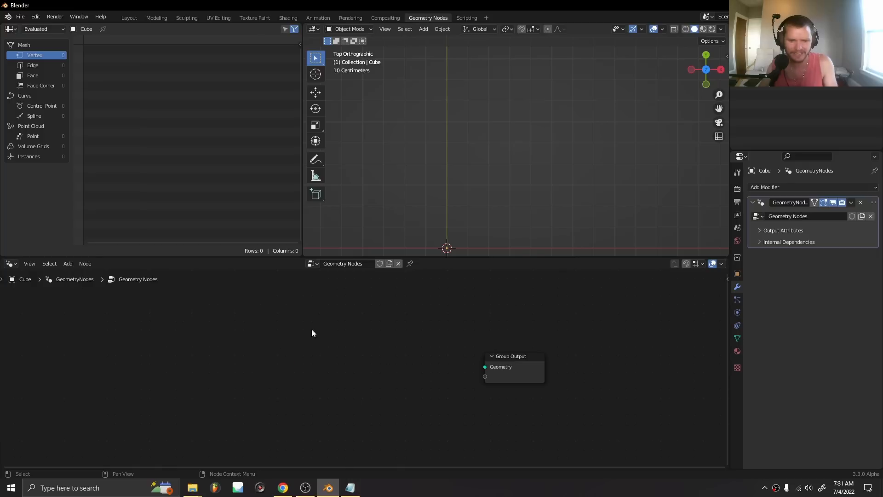
{"action": "type", "text": "uv"}
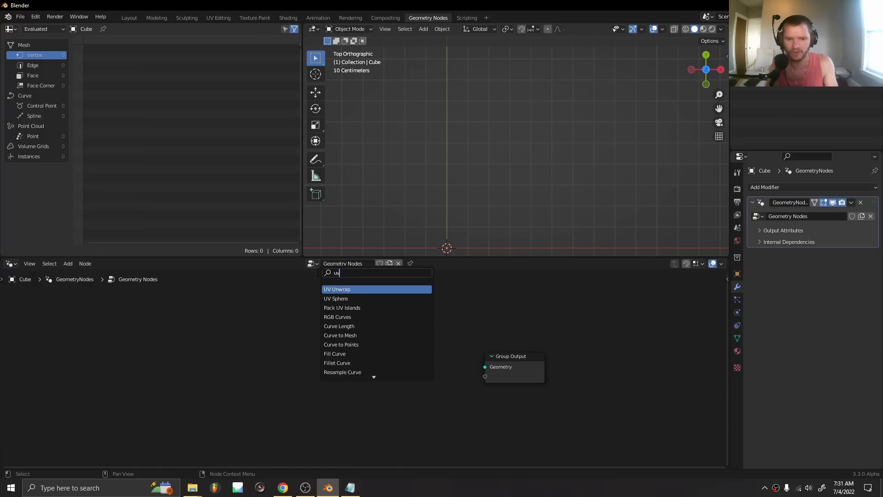
{"action": "left_click", "coordinate": [336, 297]}
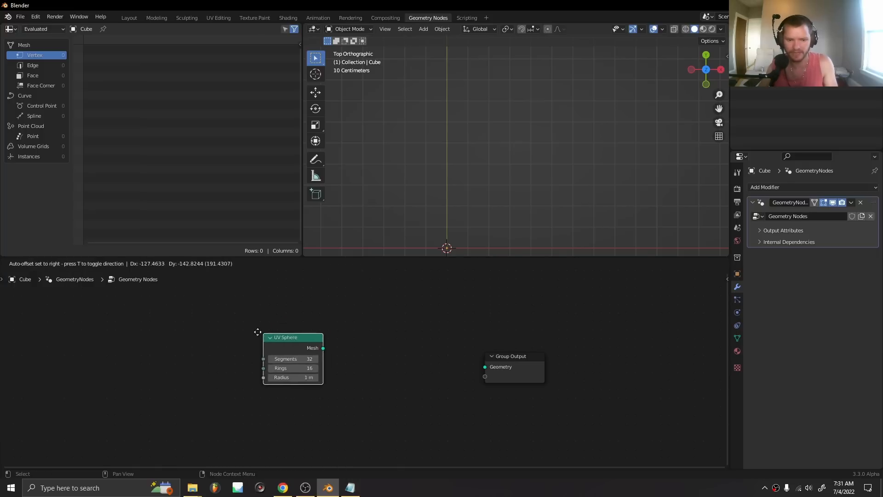
{"action": "left_click_drag", "start_coordinate": [323, 348], "coordinate": [485, 367]}
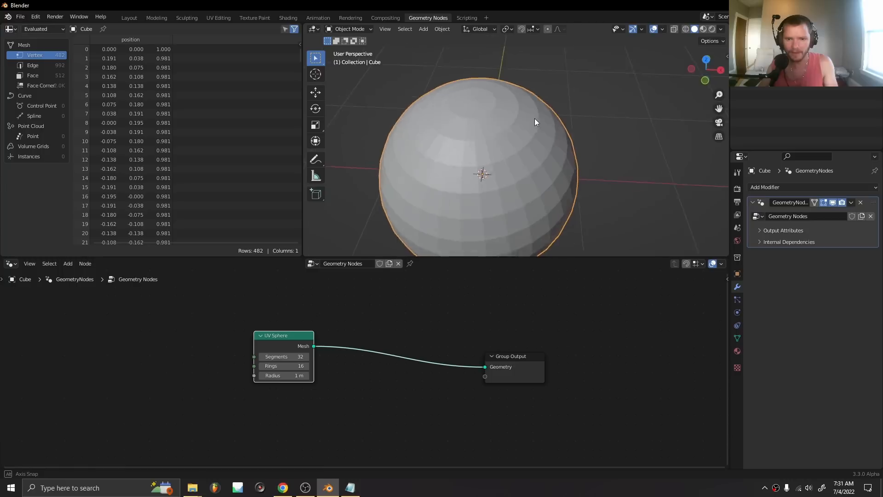
{"action": "left_click_drag", "start_coordinate": [284, 335], "coordinate": [242, 361]}
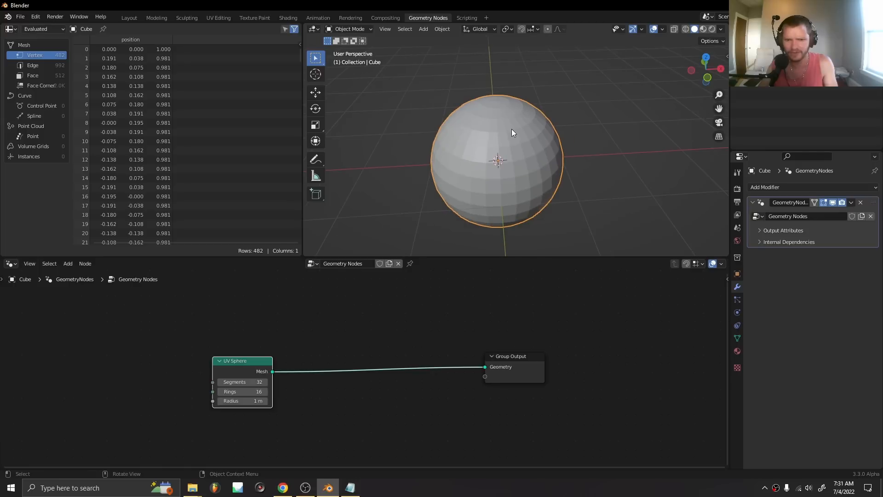
{"action": "mouse_move", "coordinate": [494, 221]}
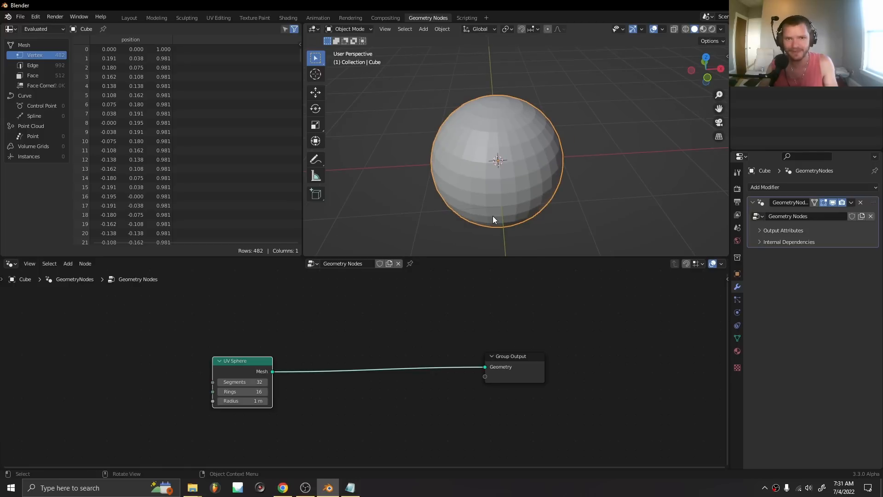
{"action": "left_click", "coordinate": [68, 263]}
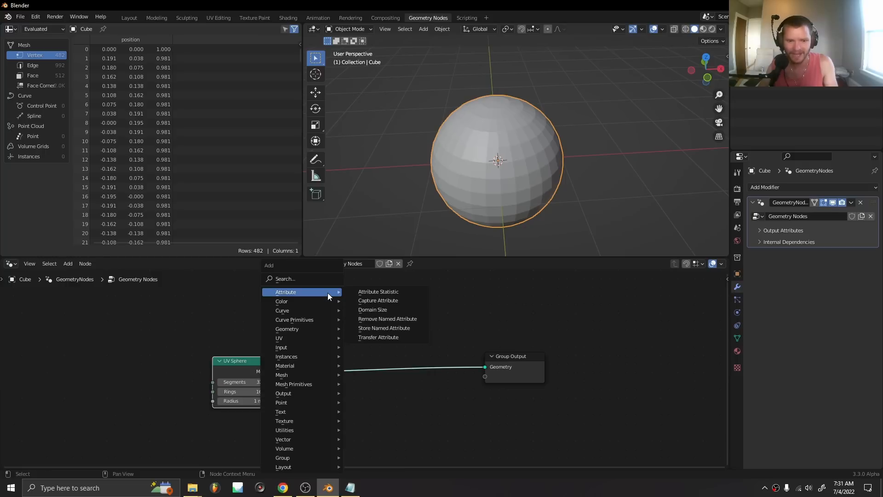
{"action": "mouse_move", "coordinate": [285, 421]}
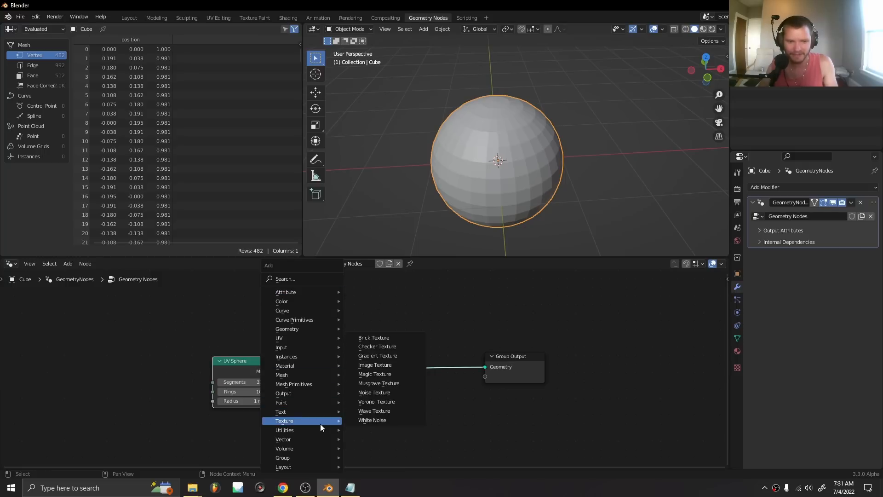
{"action": "mouse_move", "coordinate": [311, 448]}
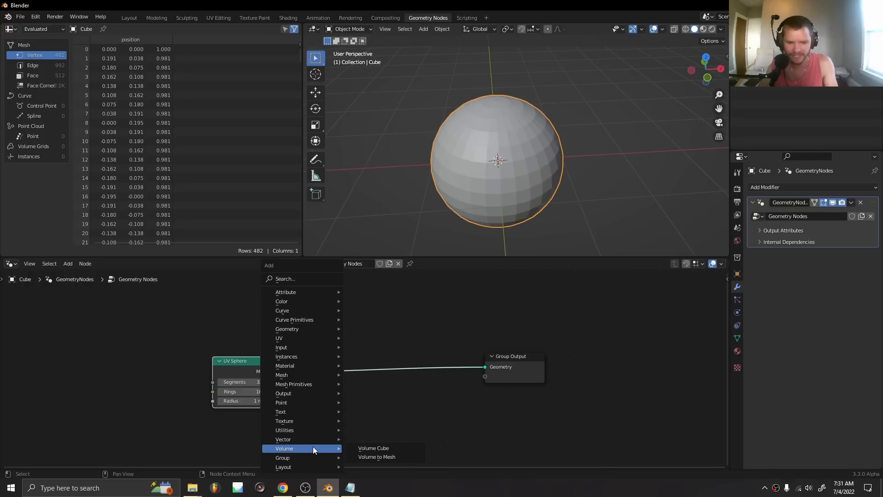
{"action": "mouse_move", "coordinate": [377, 456]}
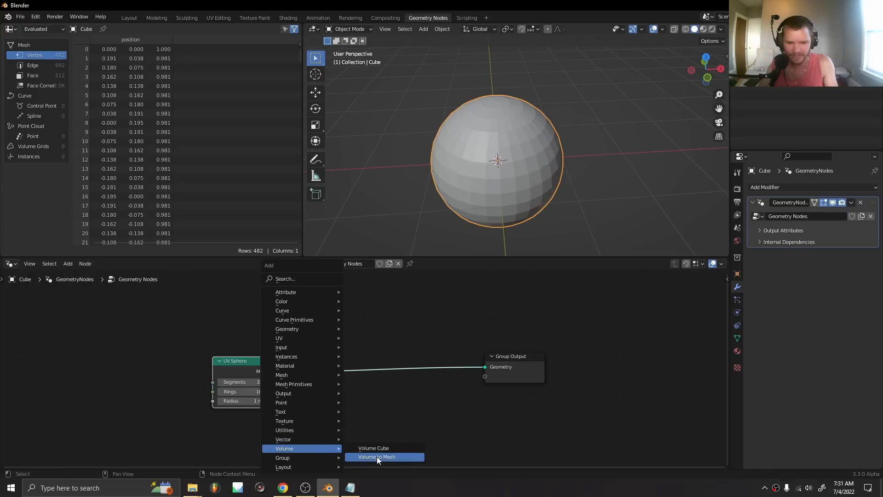
Place a Volume to Mesh node from the Volume menu into the tree
{"action": "left_click", "coordinate": [377, 456]}
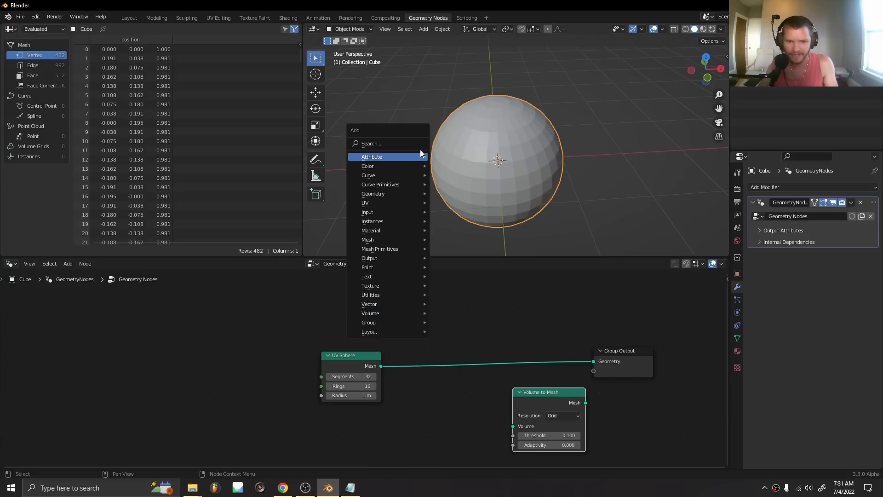
{"action": "type", "text": "mes"}
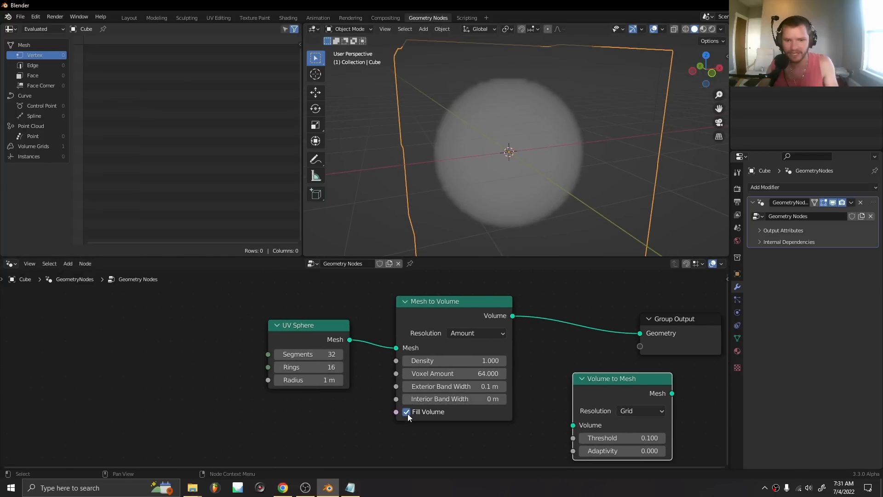
Toggle Fill Volume off and back on so the Mesh to Volume sphere renders solid
{"action": "left_click", "coordinate": [406, 411]}
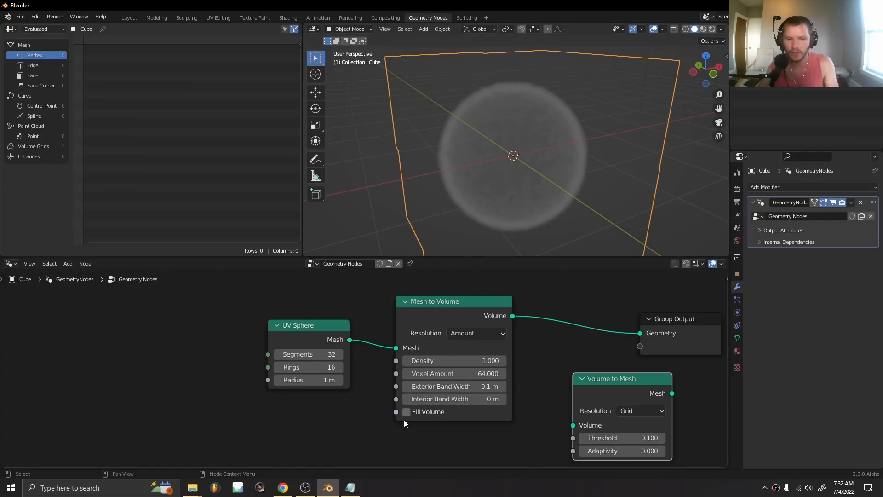
{"action": "left_click", "coordinate": [407, 412]}
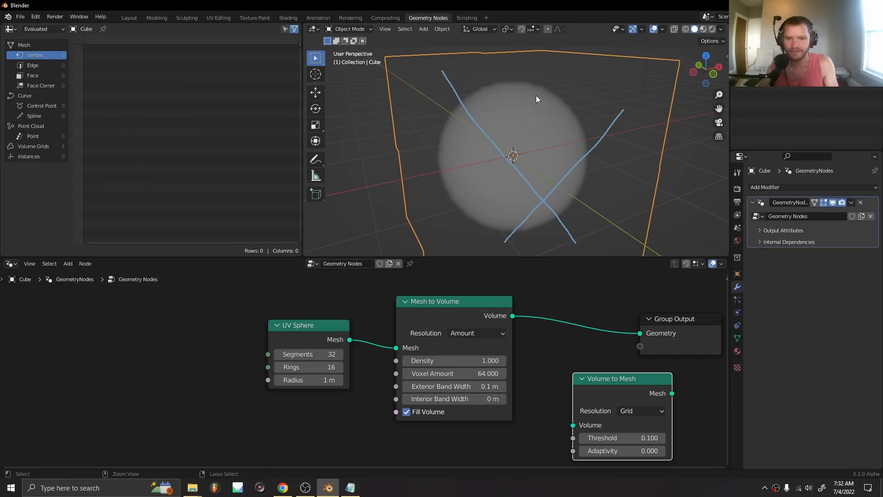
Insert Volume to Mesh before the Group Output and orbit around the blocky voxel sphere
{"action": "left_click_drag", "start_coordinate": [622, 378], "coordinate": [614, 378]}
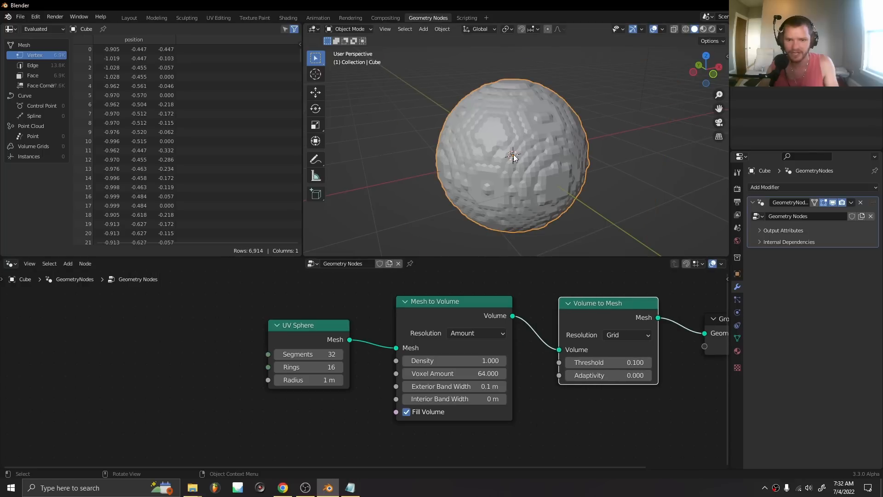
{"action": "left_click_drag", "start_coordinate": [512, 157], "coordinate": [517, 113]}
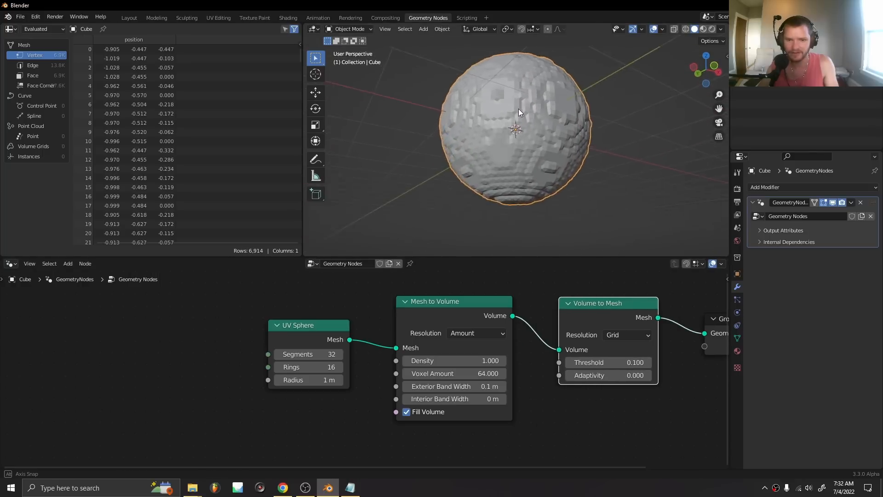
{"action": "left_click_drag", "start_coordinate": [518, 113], "coordinate": [502, 133]}
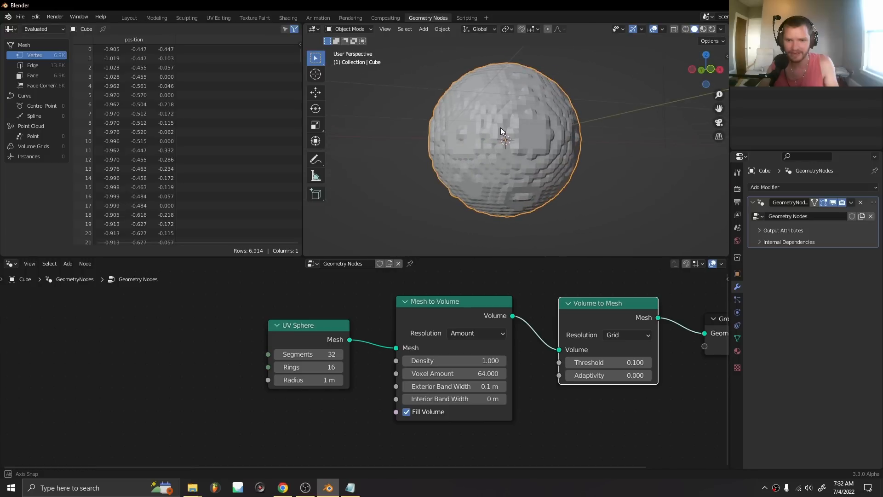
{"action": "left_click_drag", "start_coordinate": [433, 360], "coordinate": [495, 360]}
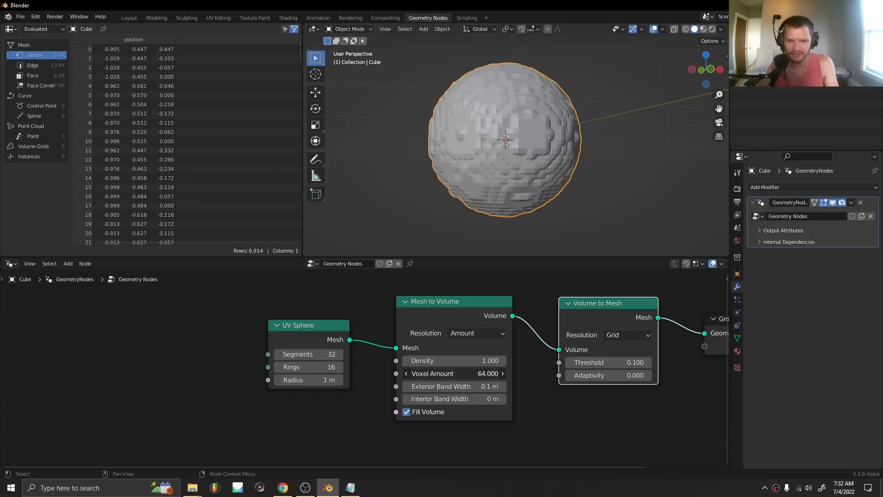
{"action": "left_click_drag", "start_coordinate": [454, 373], "coordinate": [501, 372]}
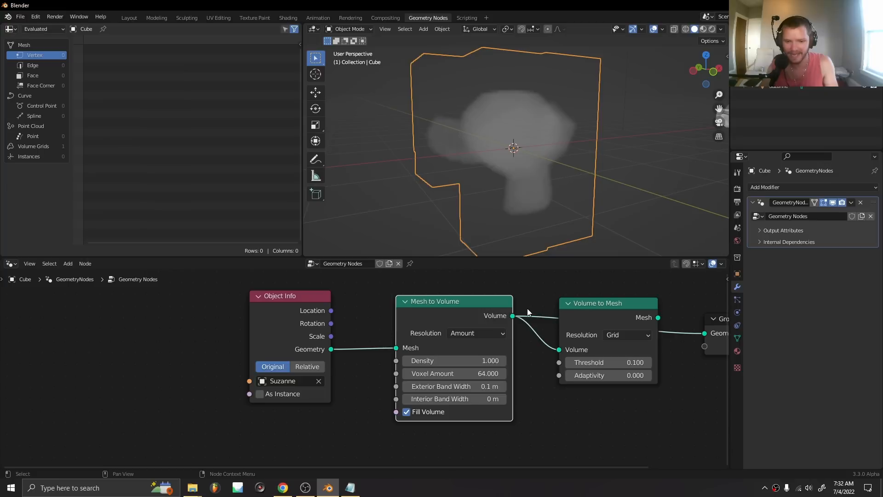
Move the Suzanne Object Info node left of Mesh to Volume, keeping its Geometry link
{"action": "left_click_drag", "start_coordinate": [290, 295], "coordinate": [199, 285]}
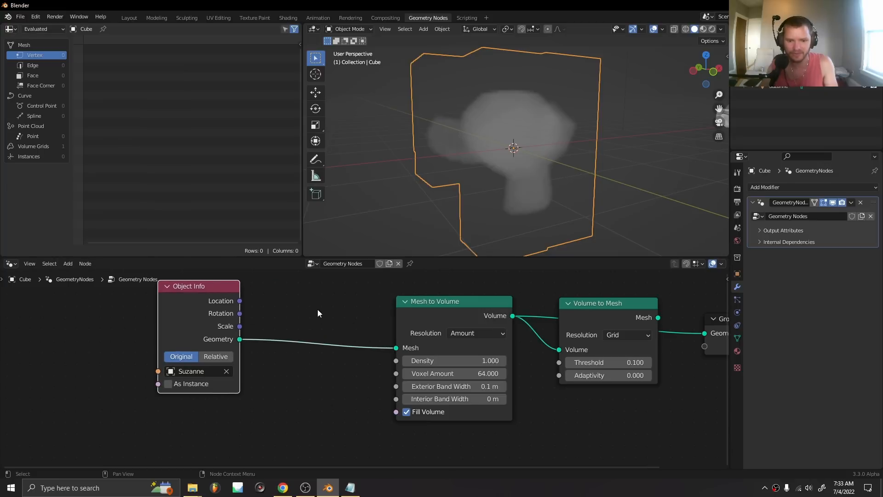
{"action": "mouse_move", "coordinate": [399, 363]}
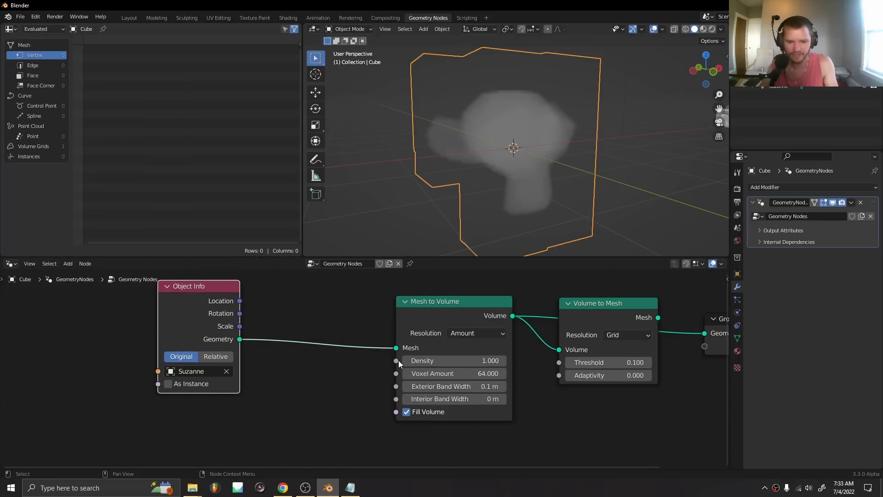
{"action": "type", "text": "no"}
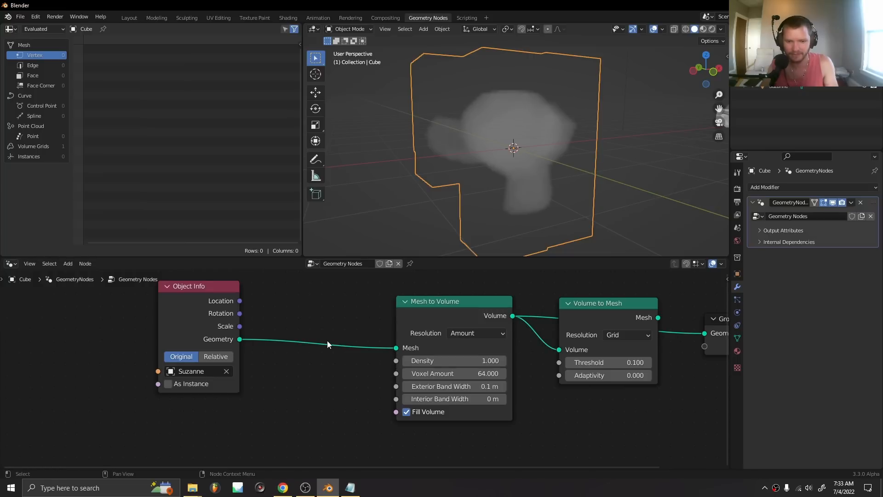
Wire Volume to Mesh into Group Output Geometry so Suzanne becomes a blocky voxel mesh
{"action": "left_click", "coordinate": [453, 361]}
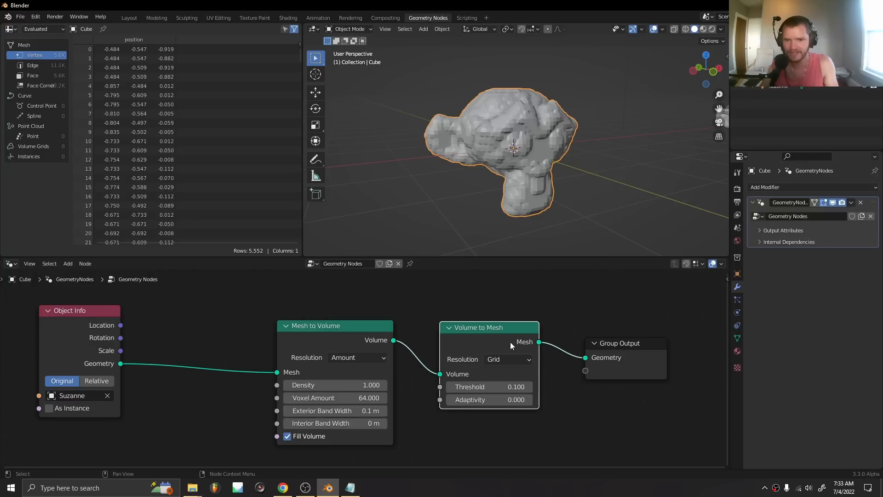
{"action": "mouse_move", "coordinate": [467, 182]}
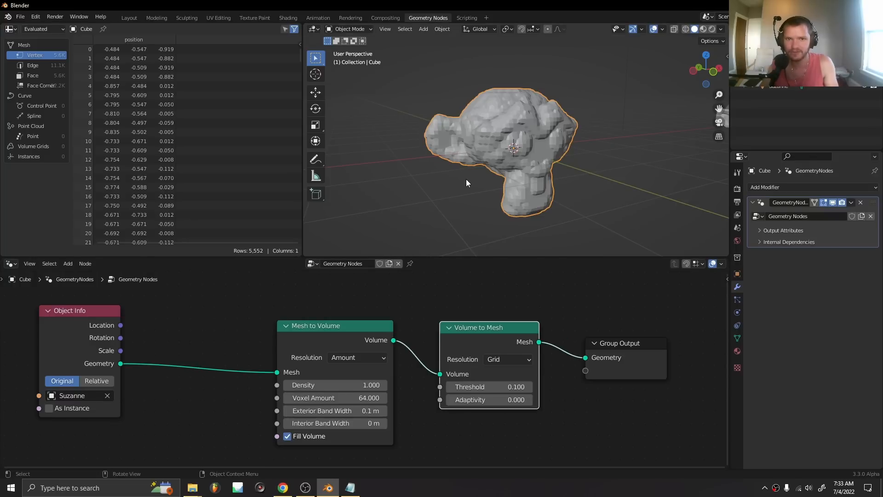
{"action": "left_click", "coordinate": [305, 488]}
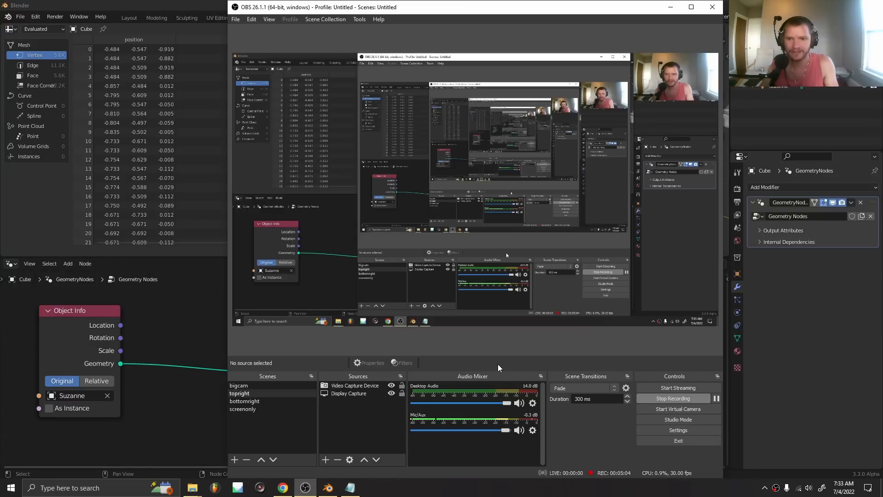